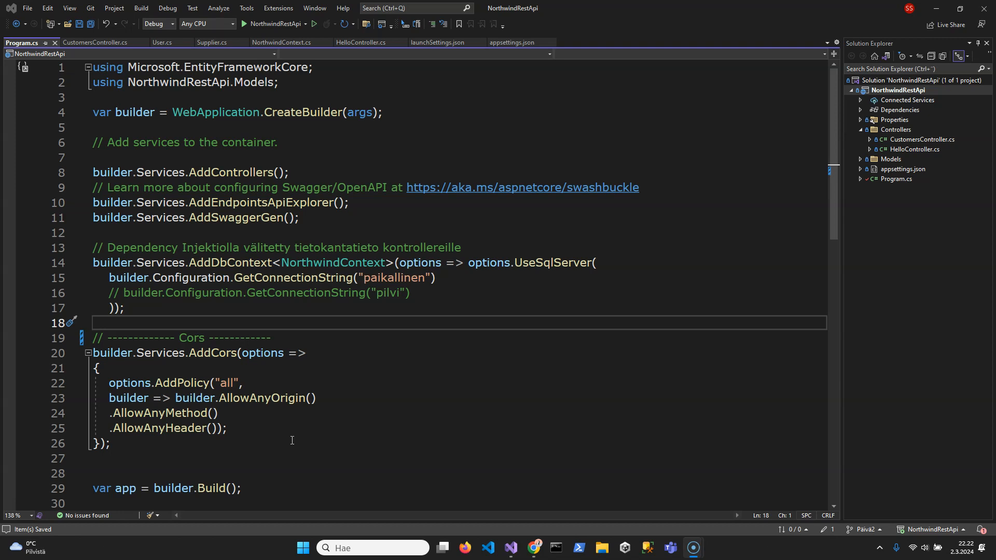
# Walk through Program.cs's service registration lines 9-17 and the database context registration.
pyautogui.click(292, 457)
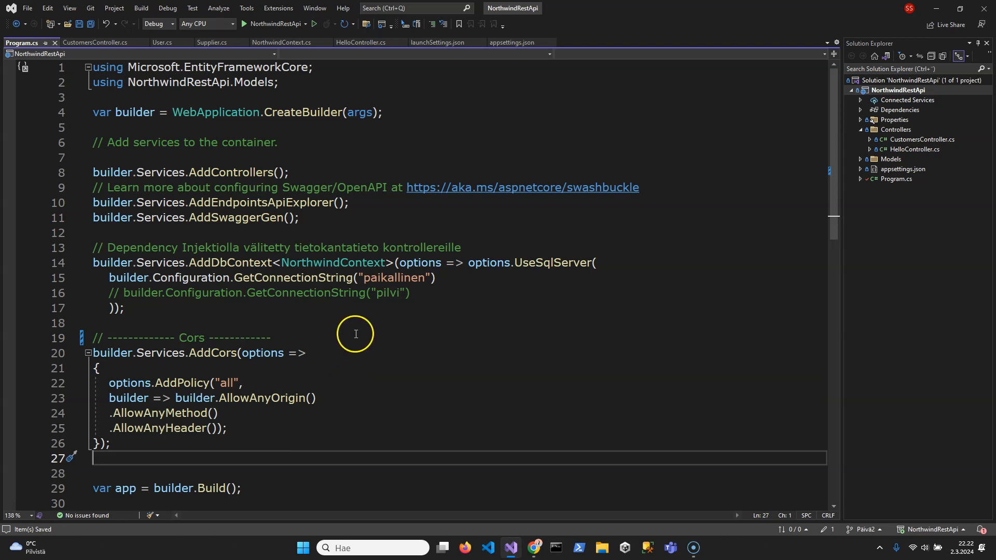
pyautogui.click(378, 323)
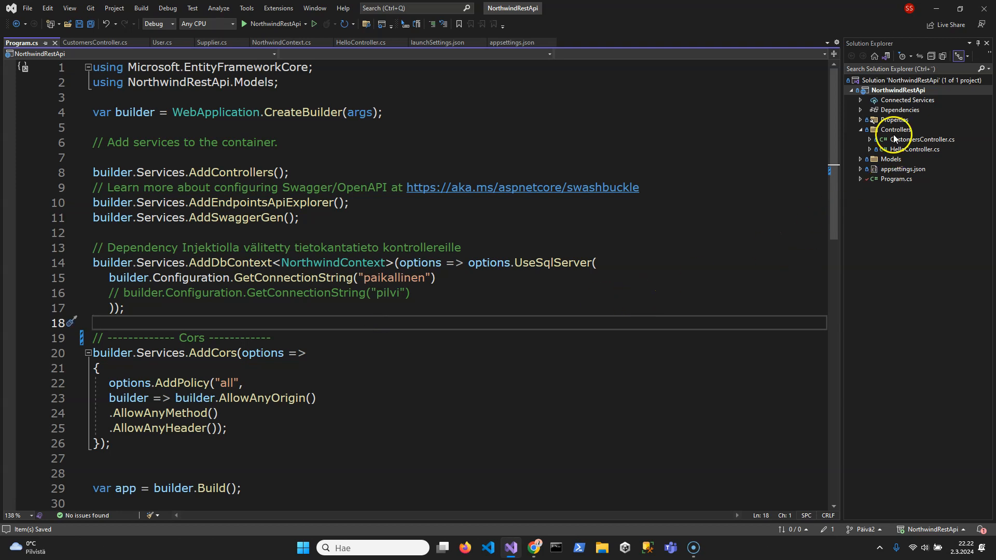
pyautogui.moveTo(632, 299)
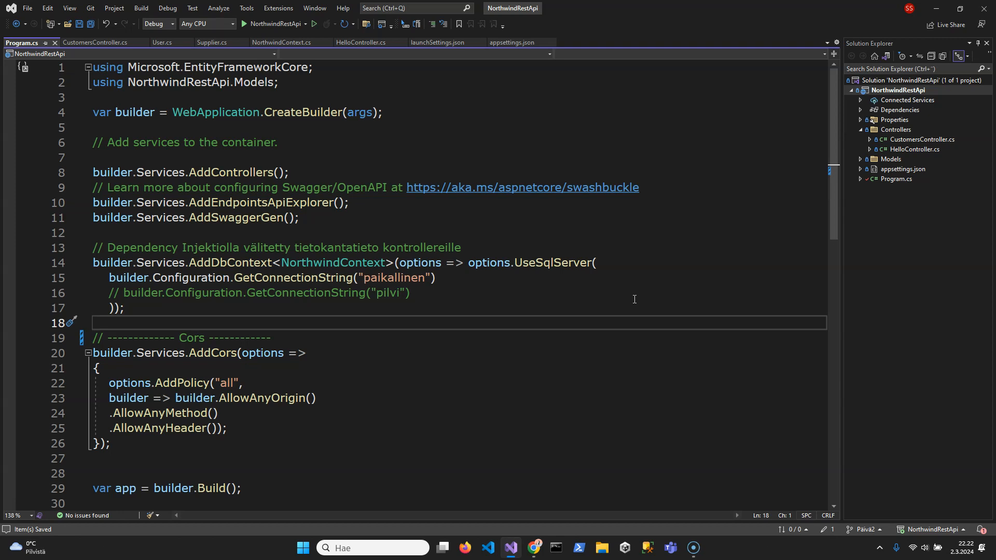
pyautogui.moveTo(902, 182)
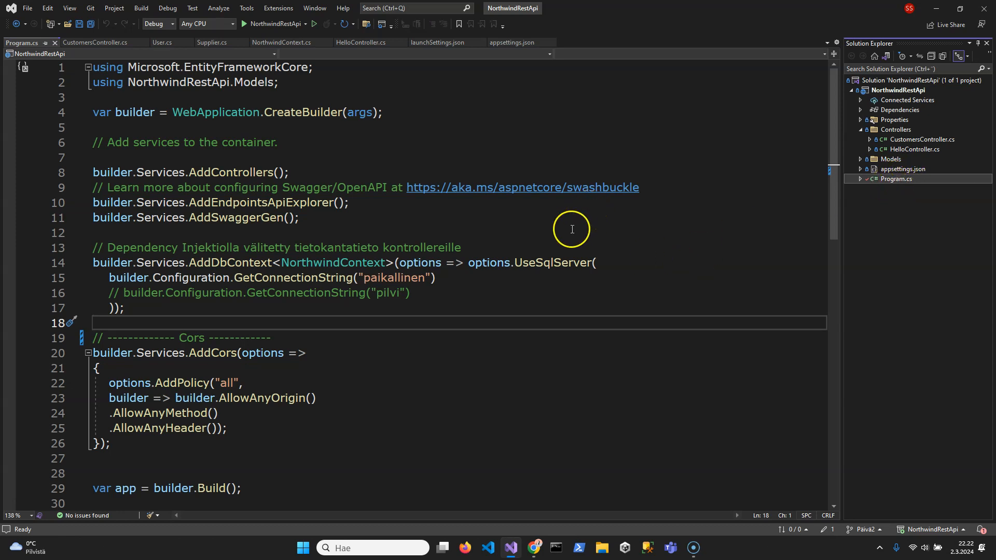
pyautogui.moveTo(168, 311)
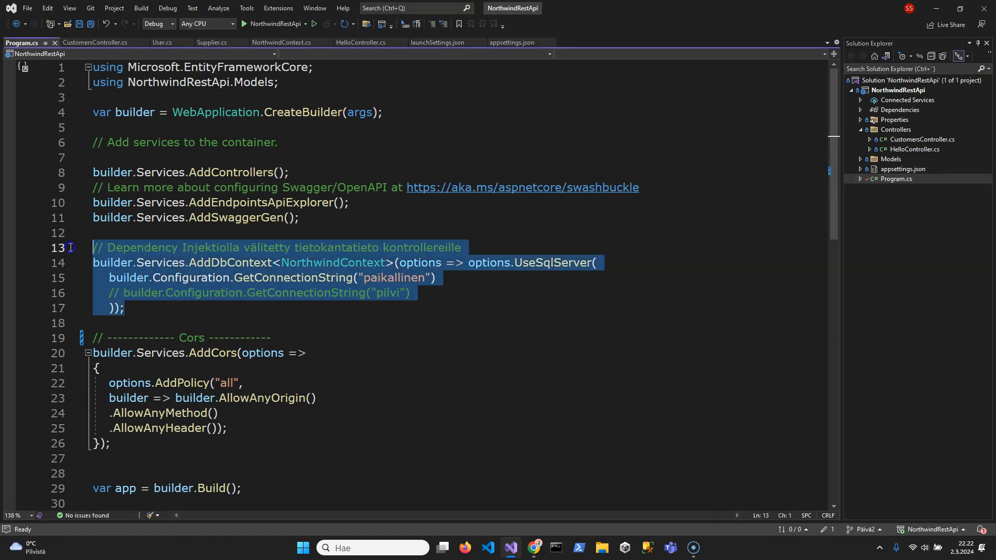
pyautogui.click(92, 233)
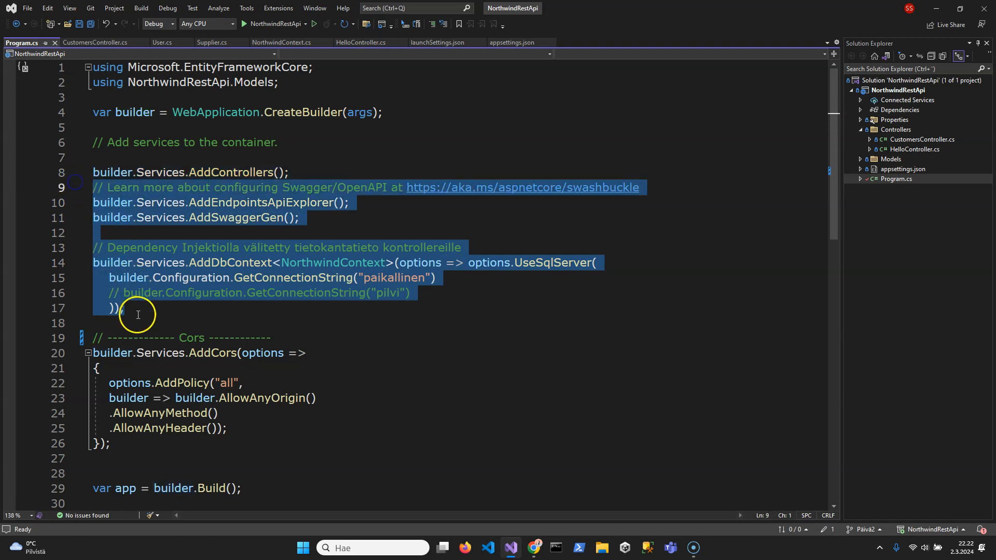
pyautogui.click(214, 323)
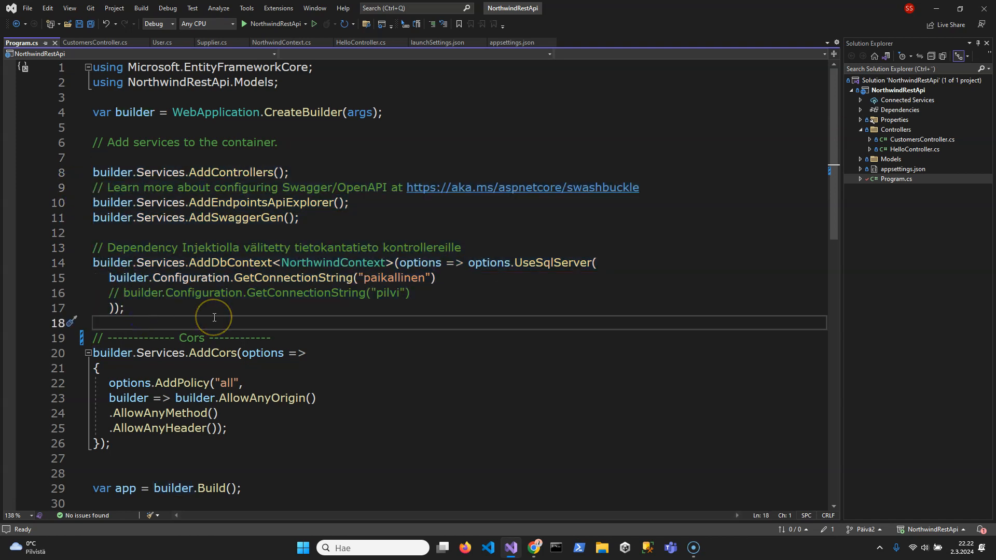
pyautogui.moveTo(791, 259)
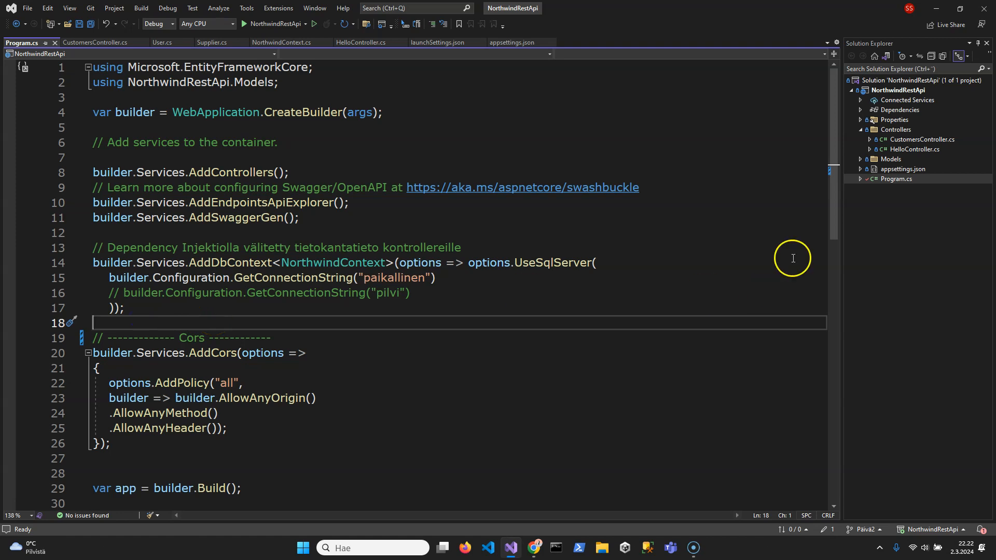
pyautogui.scroll(-3)
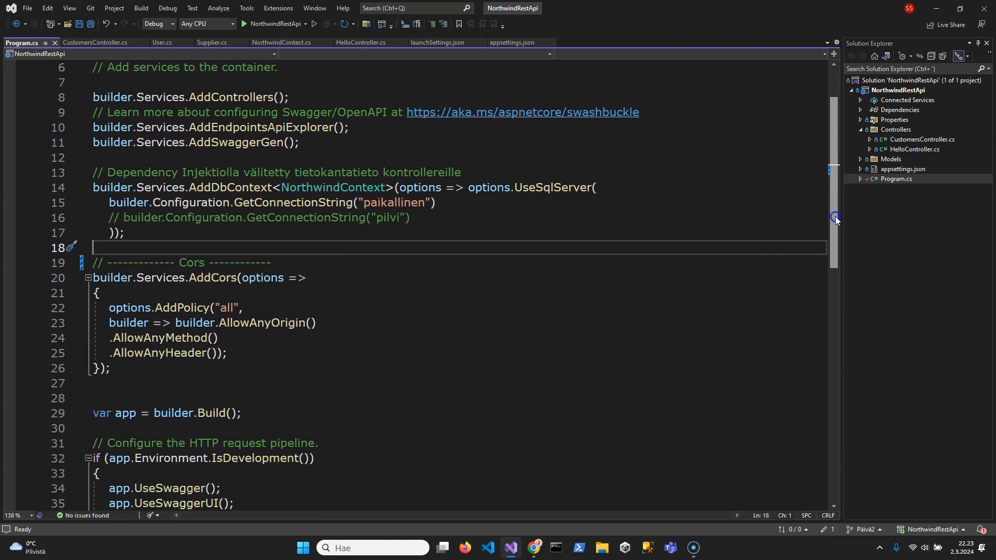
pyautogui.moveTo(307, 355)
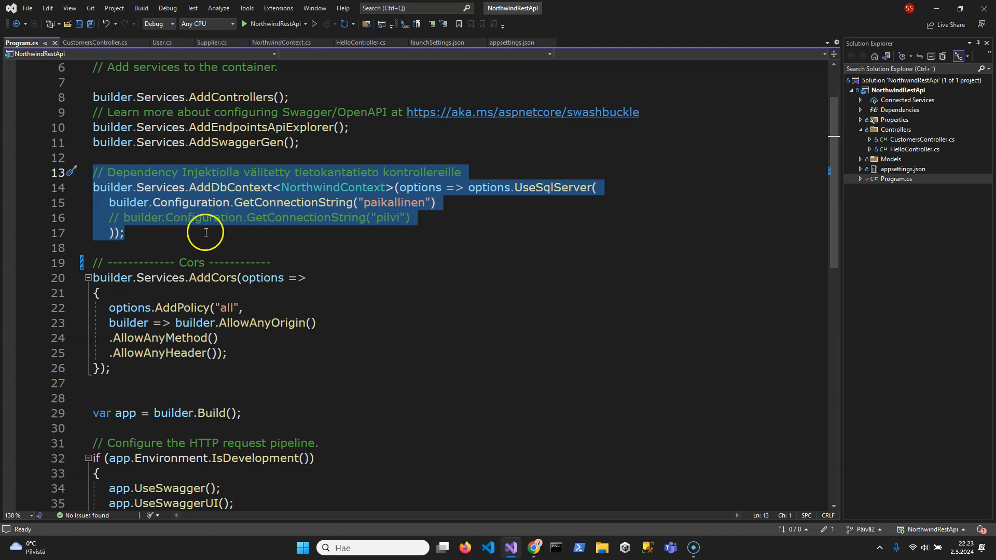
pyautogui.click(228, 248)
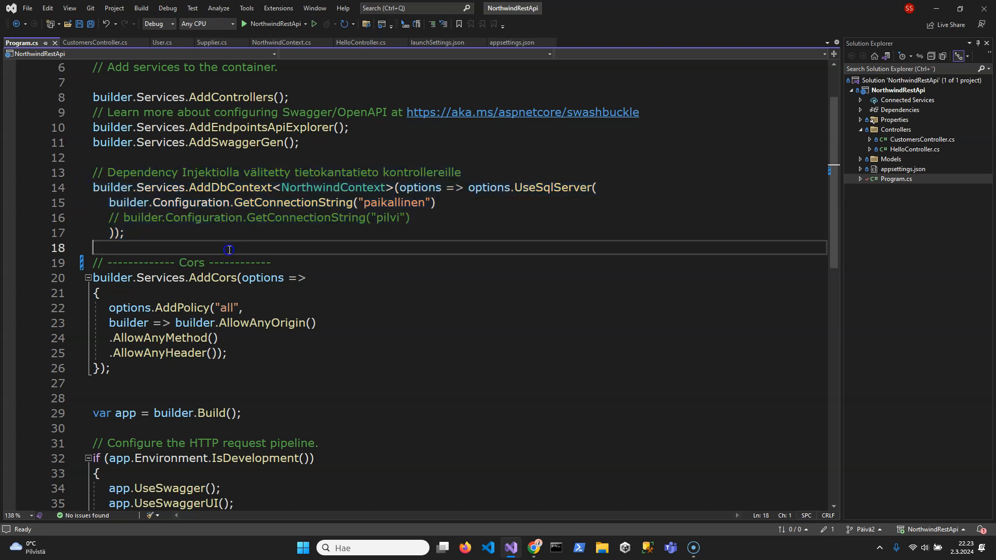
pyautogui.moveTo(278, 224)
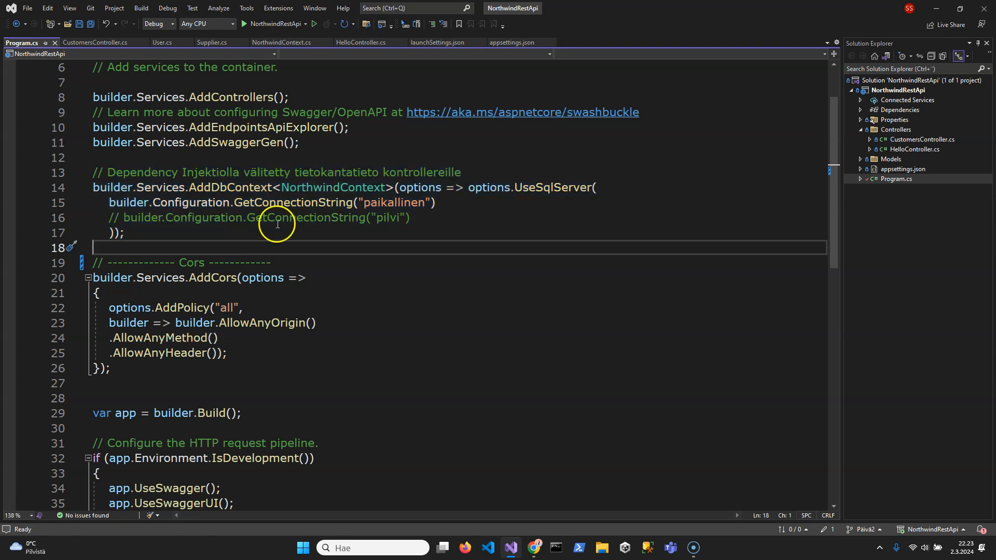
pyautogui.moveTo(164, 263)
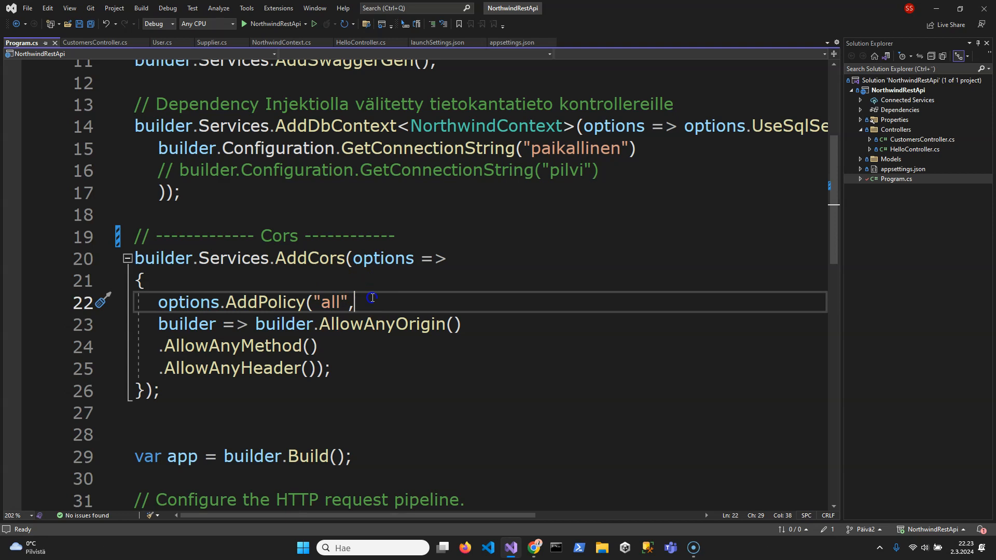
pyautogui.moveTo(477, 323)
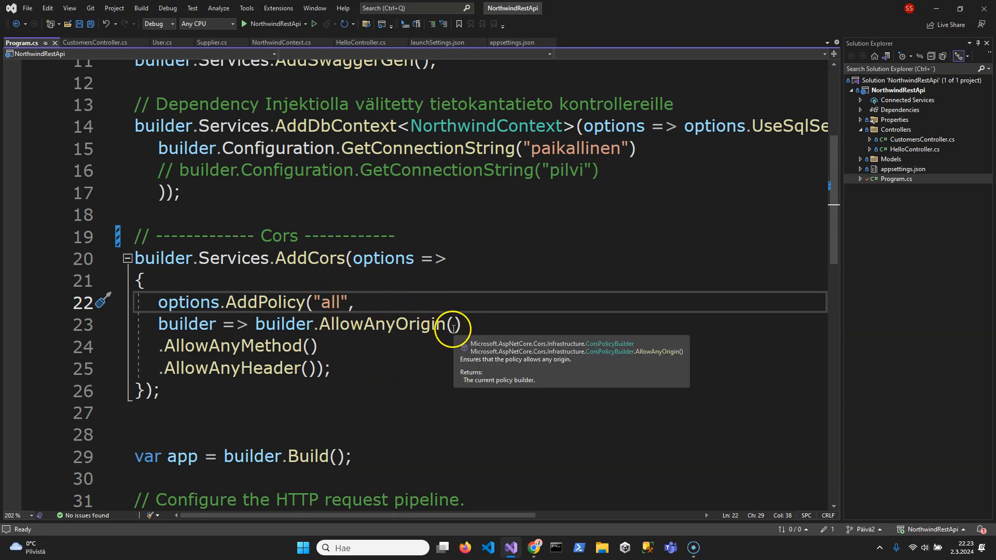
pyautogui.moveTo(331, 344)
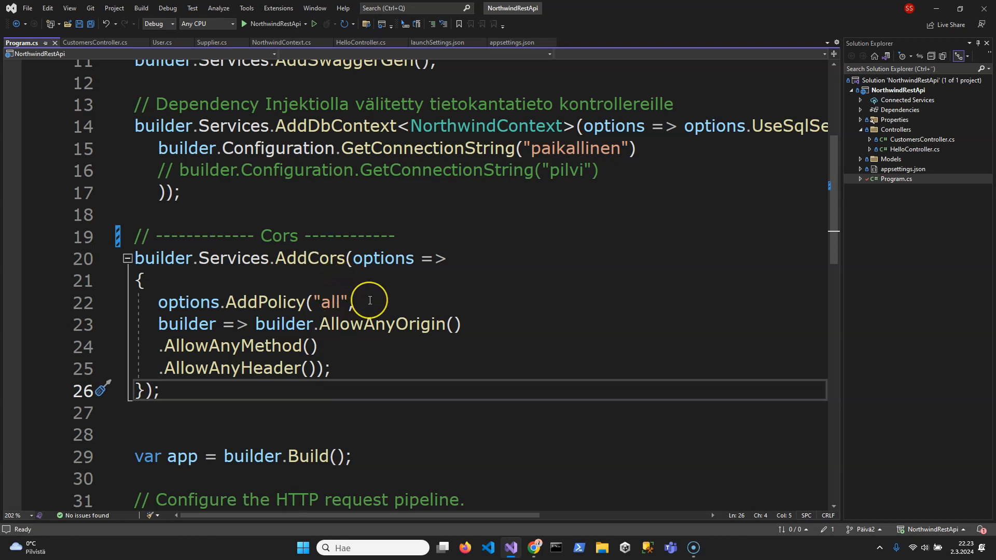
# Point out the AddCors "all" policy and the matching app.UseCors("all") call in the pipeline.
pyautogui.click(358, 302)
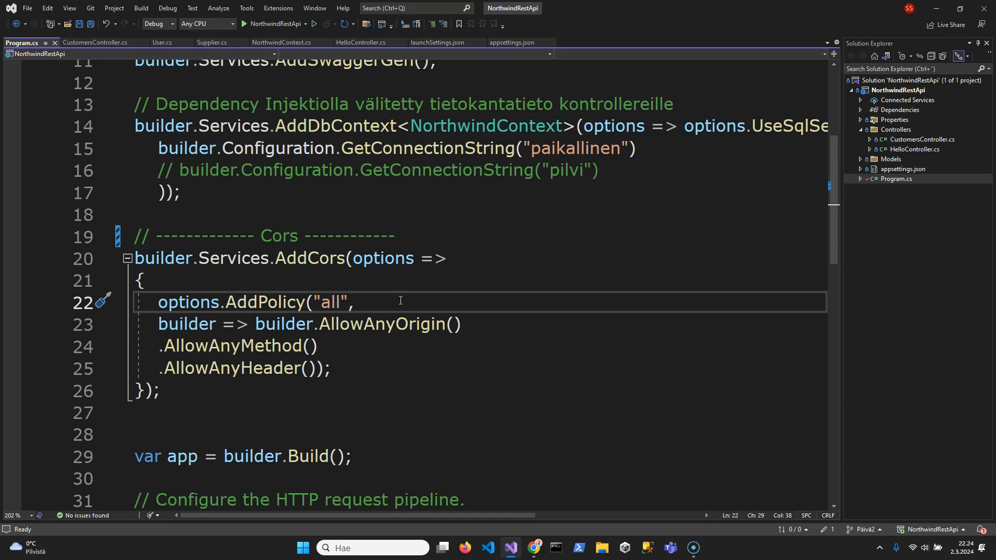
pyautogui.click(142, 280)
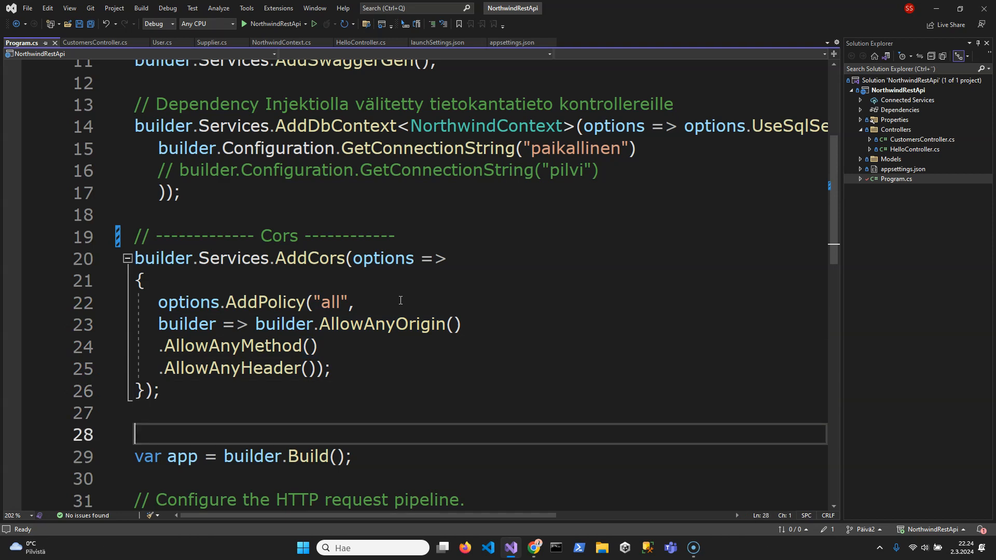
pyautogui.click(352, 456)
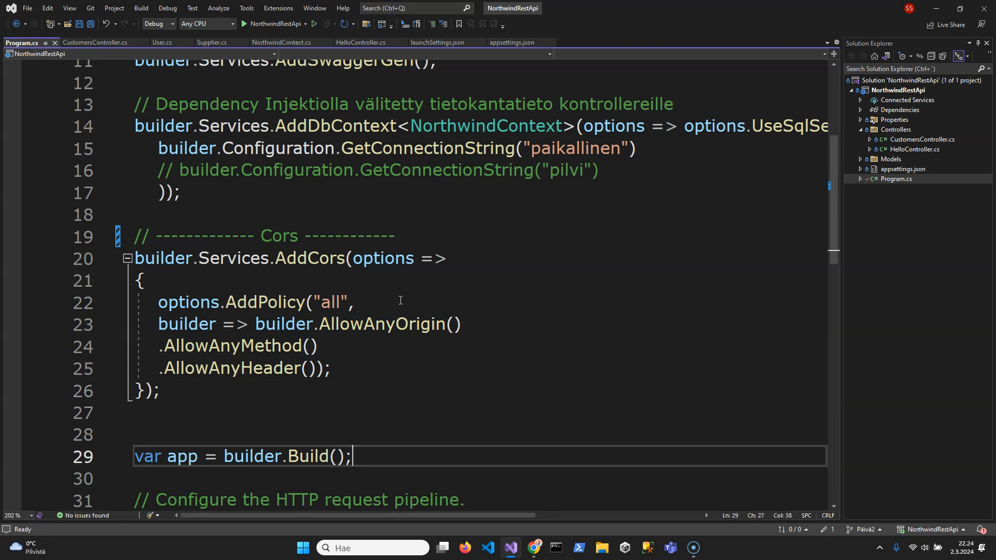
pyautogui.scroll(-3)
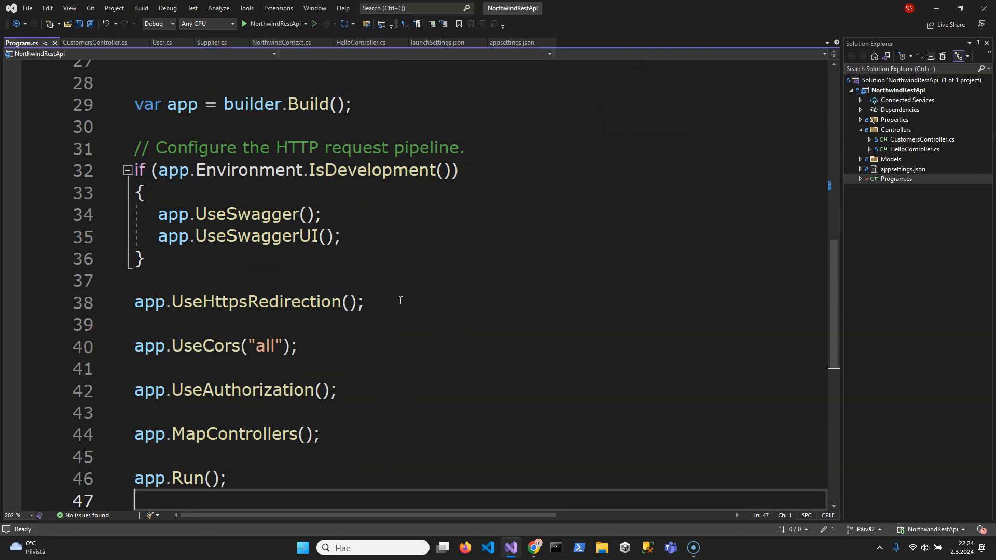
pyautogui.moveTo(329, 363)
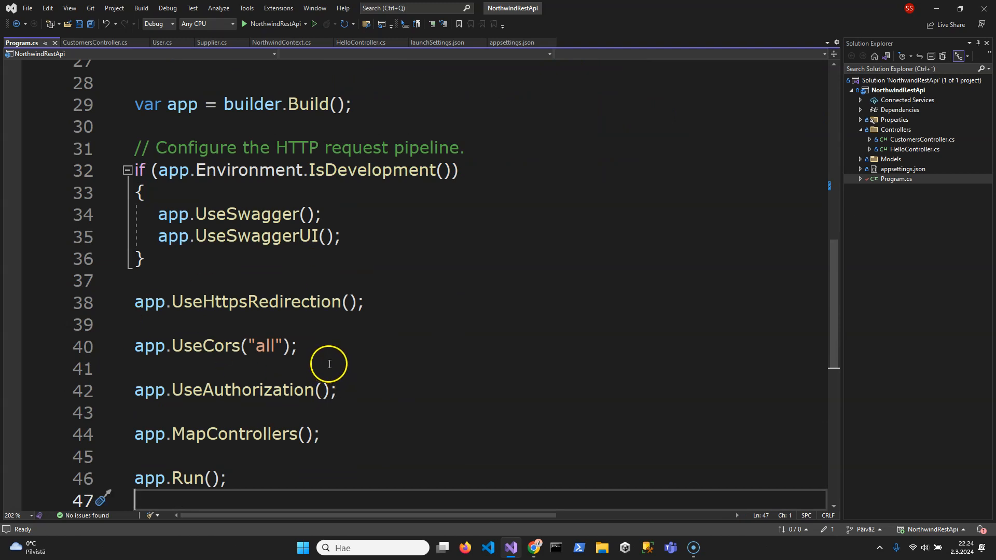
pyautogui.doubleClick(150, 346)
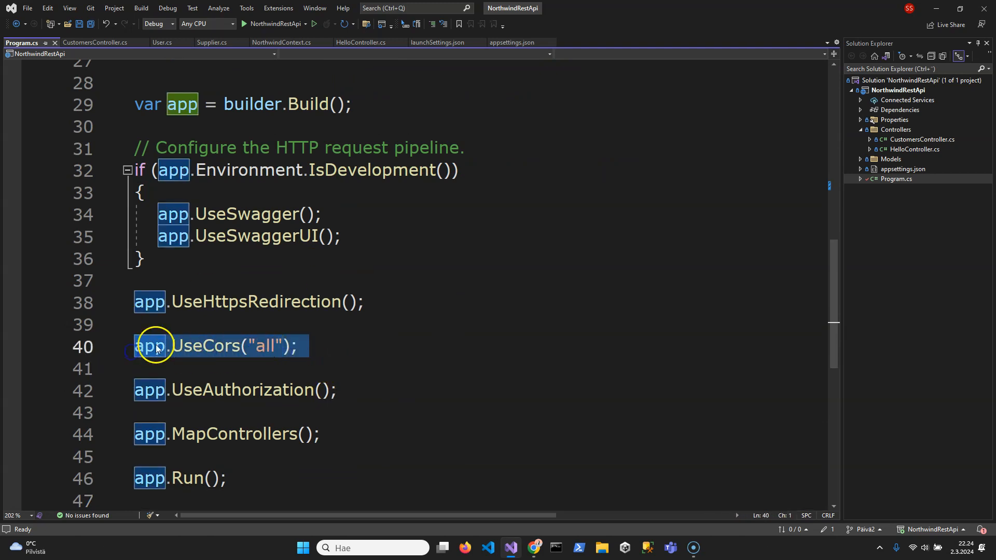
pyautogui.click(329, 347)
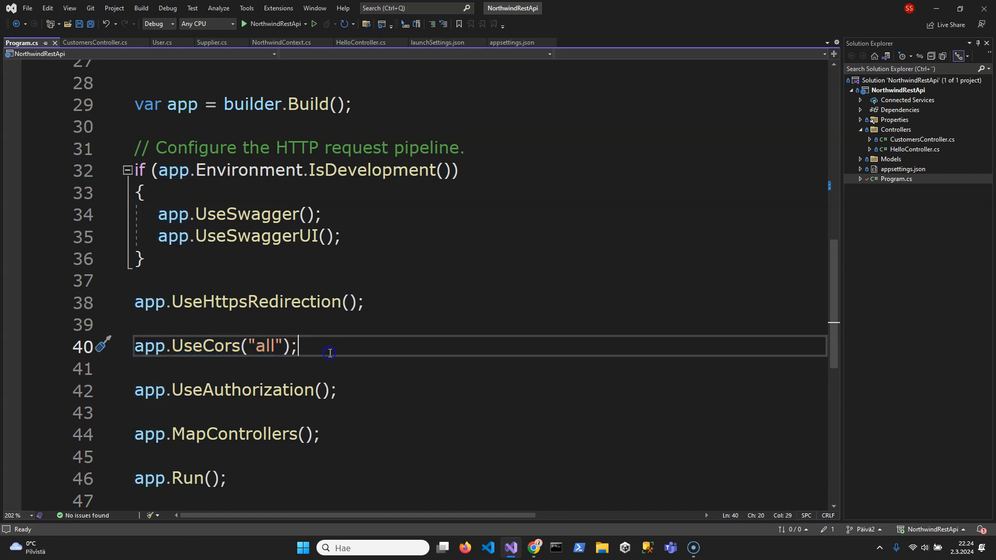
pyautogui.doubleClick(265, 346)
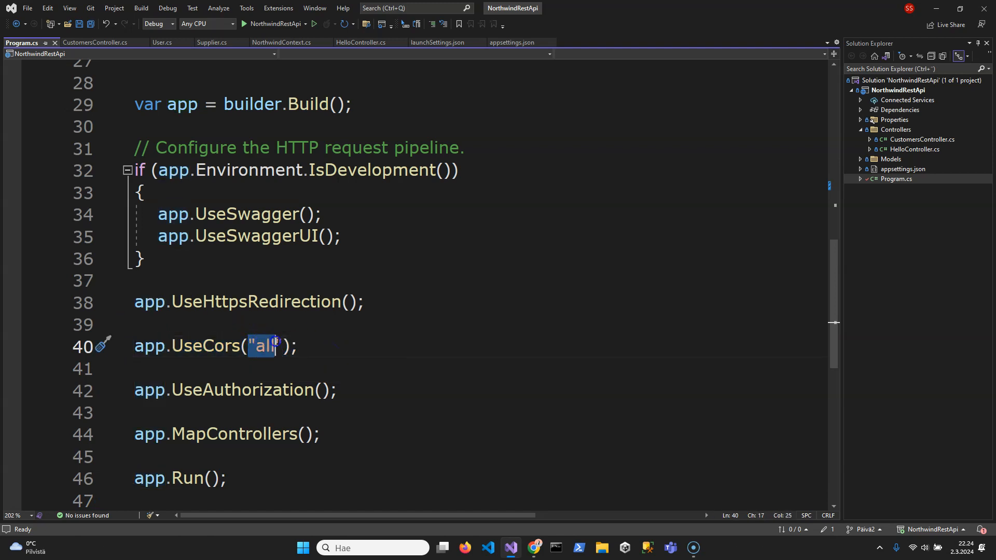
pyautogui.click(321, 346)
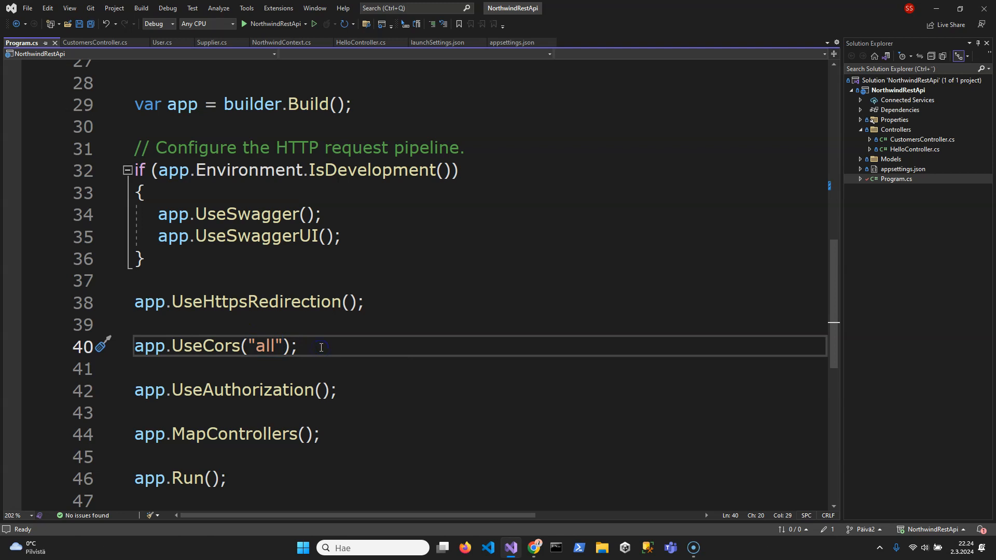
# Scroll back between the Cors registration under its '// ---- Cors ----' comment and the pipeline section.
pyautogui.scroll(3)
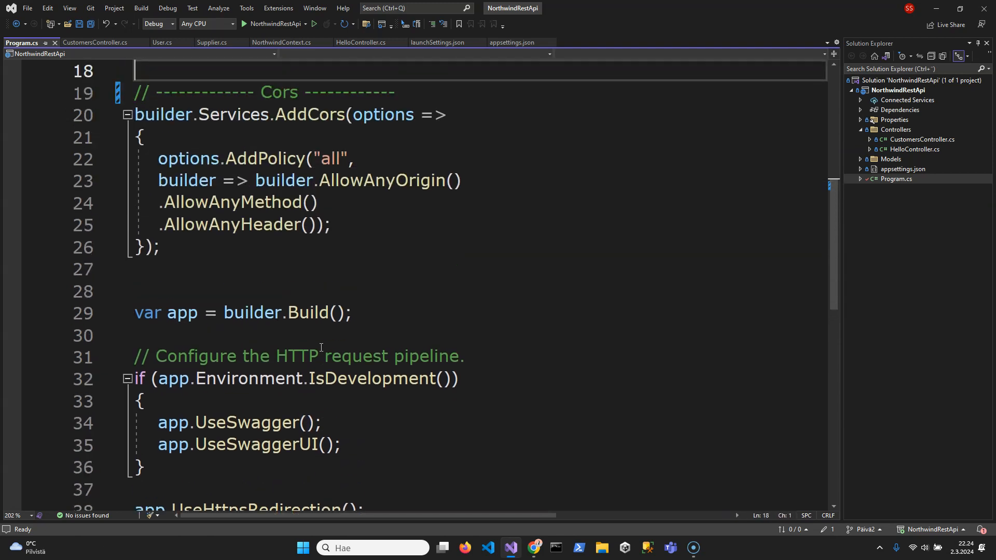
pyautogui.doubleClick(330, 181)
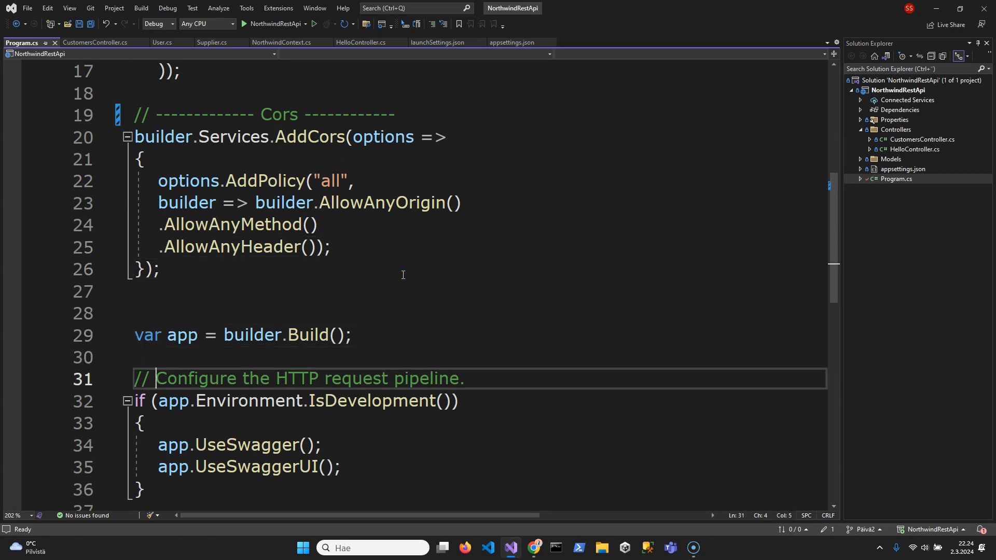
pyautogui.scroll(-3)
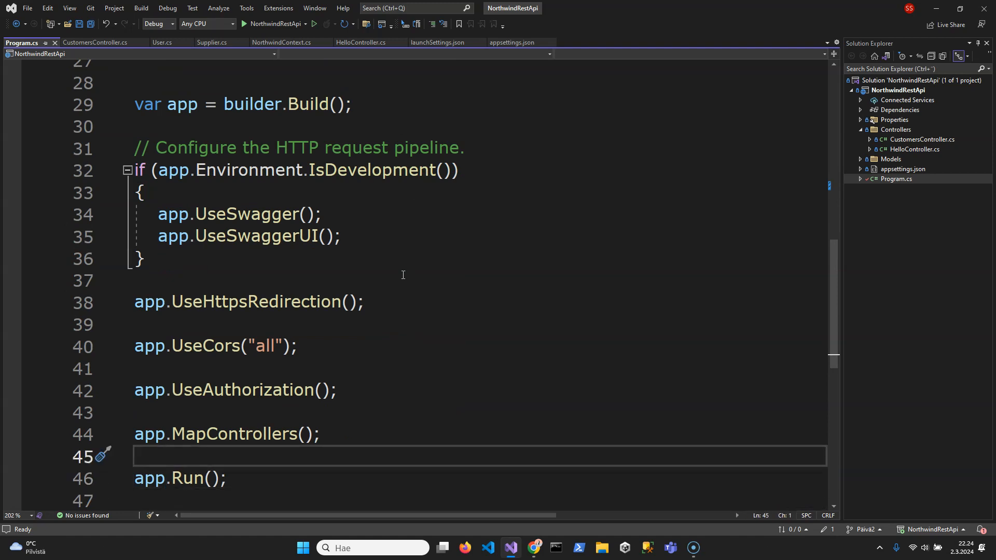
pyautogui.click(161, 169)
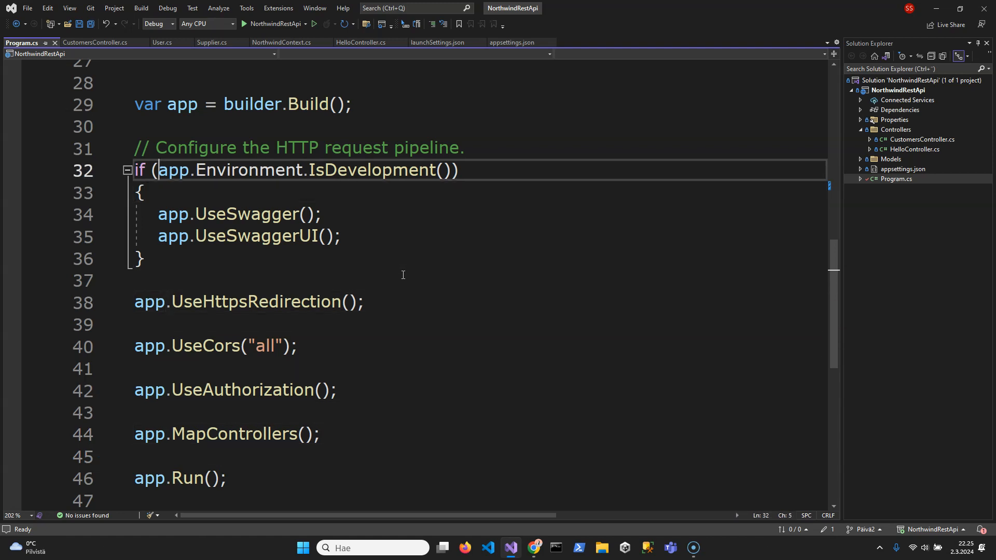
pyautogui.scroll(3)
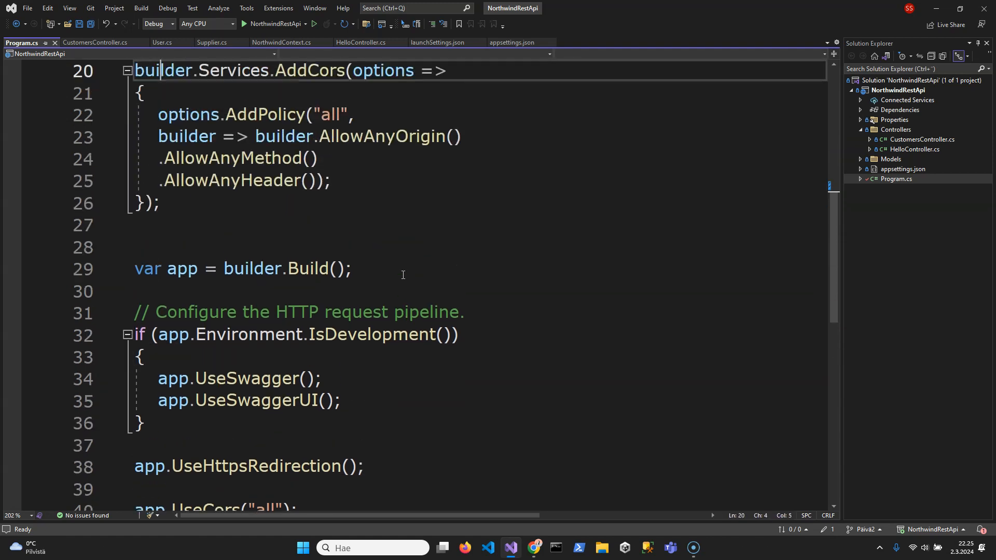
pyautogui.scroll(3)
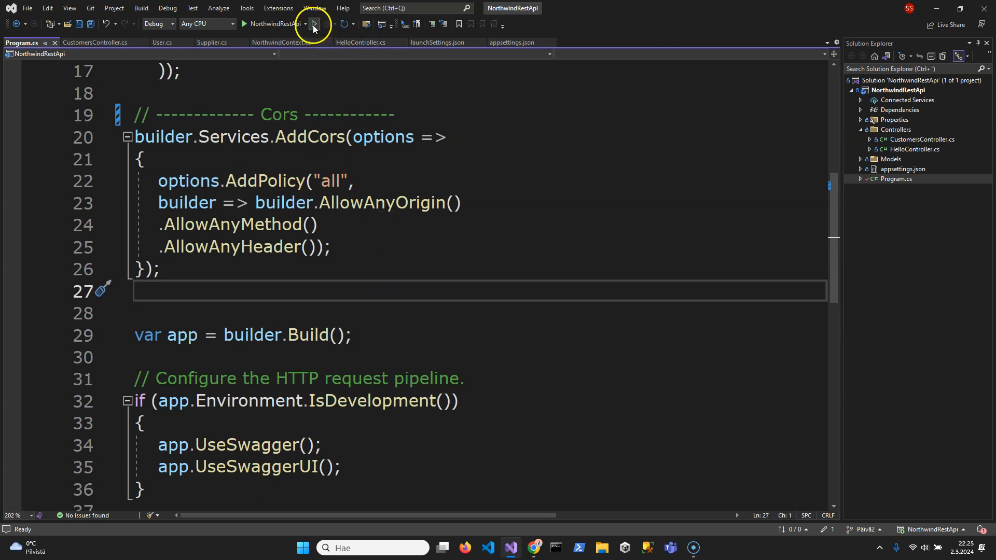
# Start the API without debugging and execute GET /api/Customers via Try it out in Swagger UI.
pyautogui.click(313, 24)
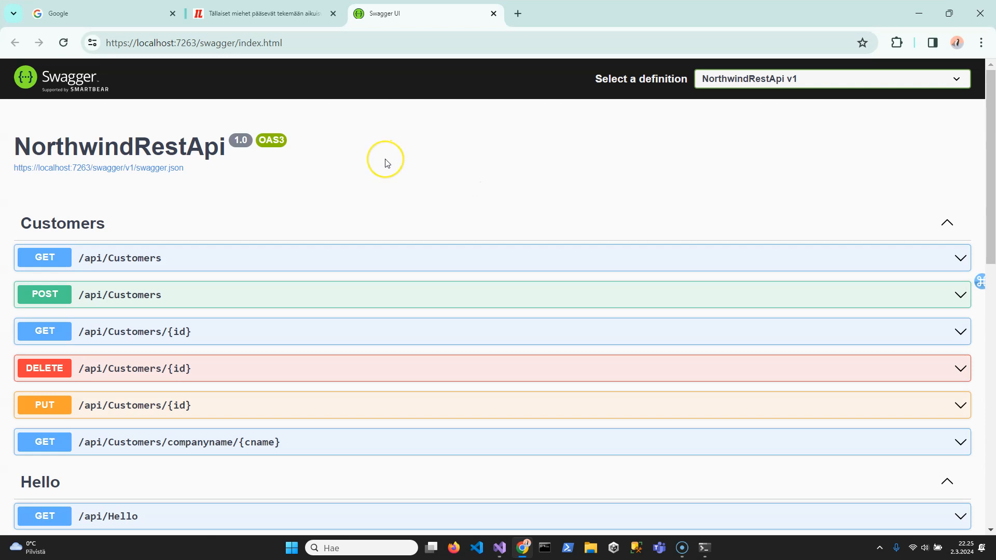
pyautogui.moveTo(666, 197)
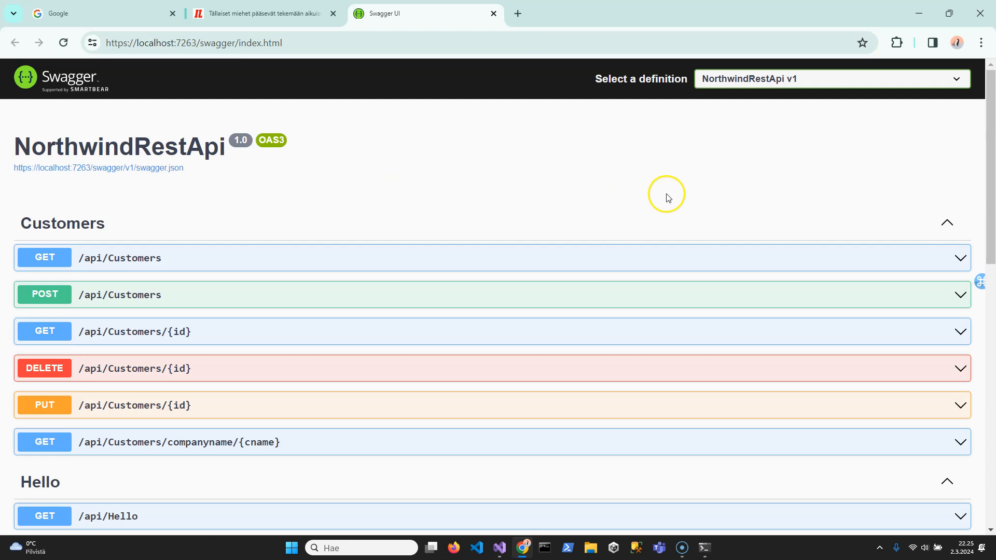
pyautogui.moveTo(208, 202)
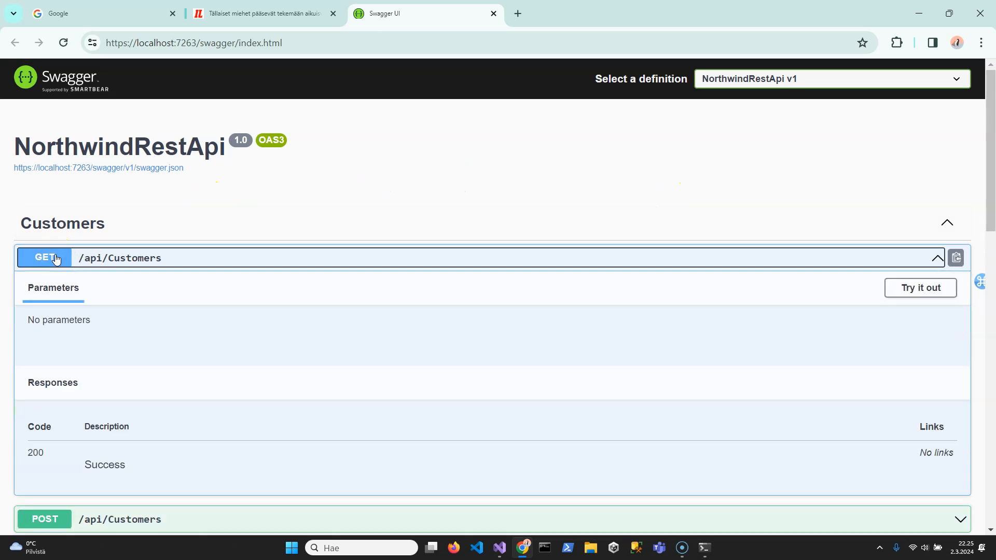
pyautogui.moveTo(920, 287)
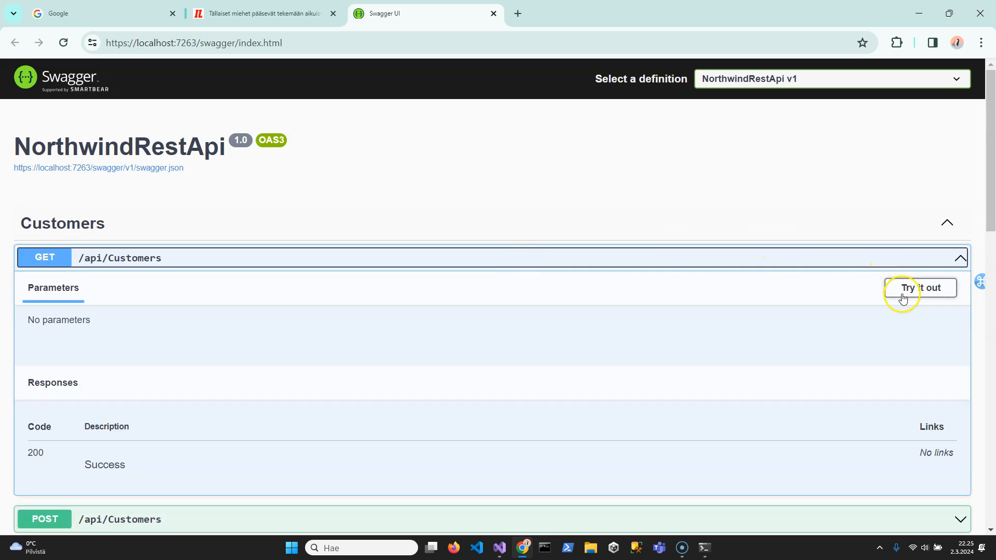
pyautogui.click(920, 287)
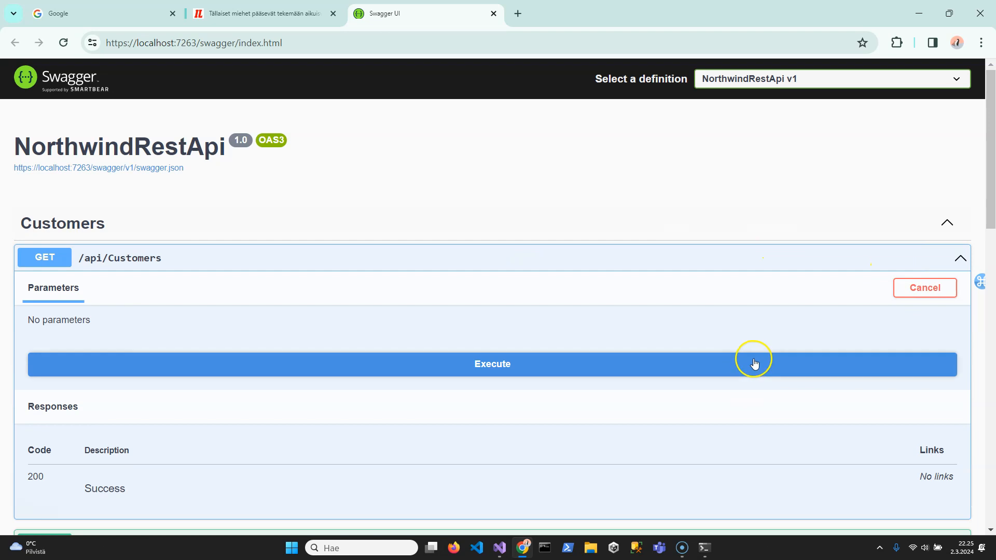
pyautogui.click(491, 364)
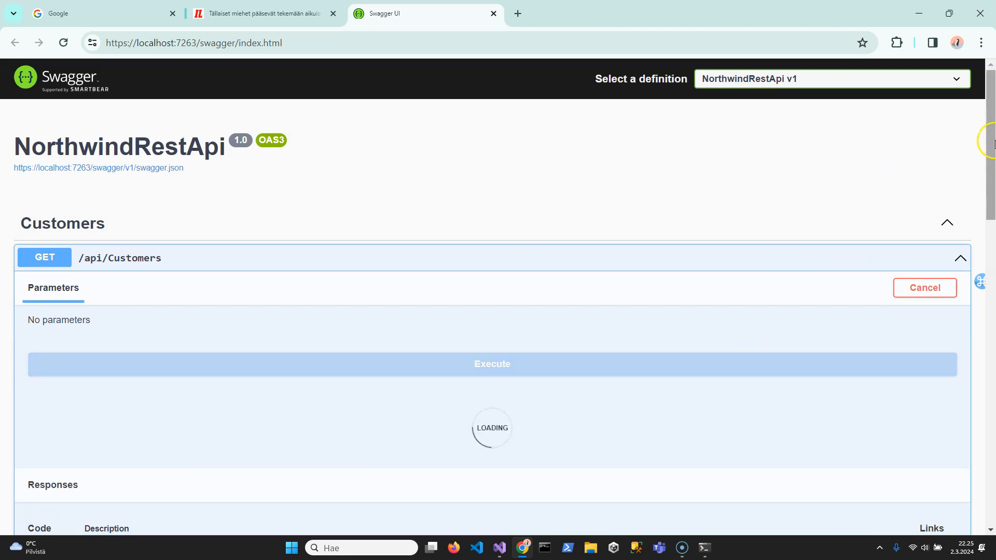
pyautogui.click(492, 364)
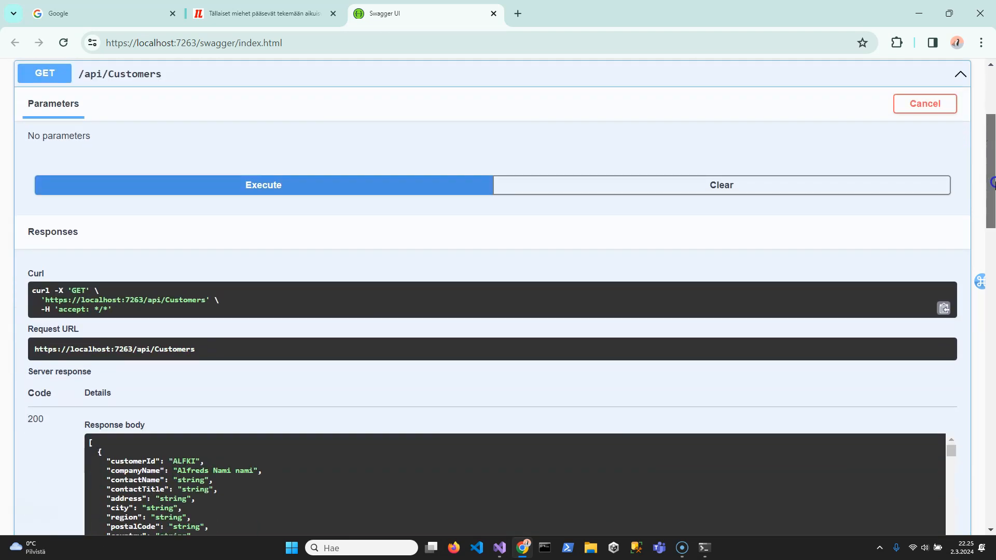
# Review the code 200 response with the JSON customer list starting with ALFKI.
pyautogui.scroll(-3)
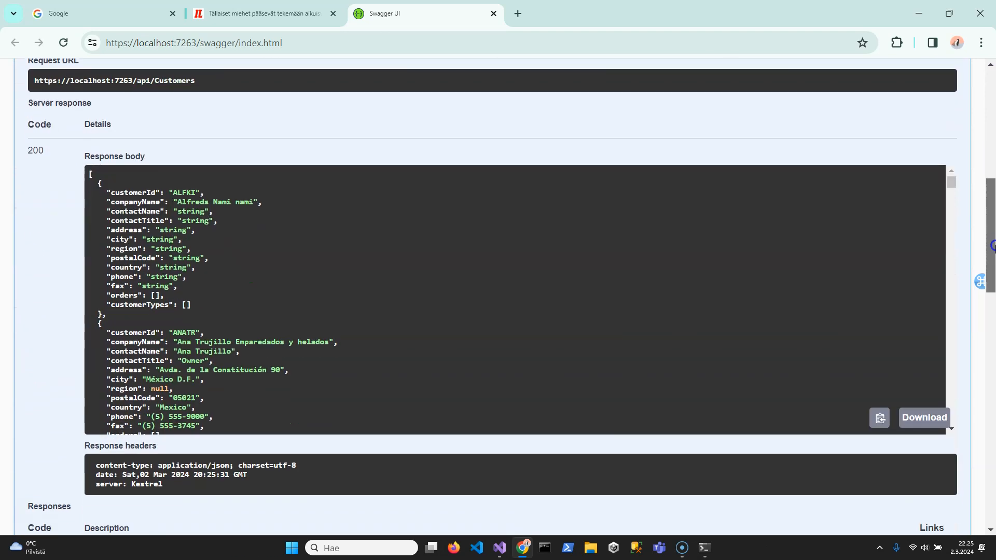
pyautogui.scroll(3)
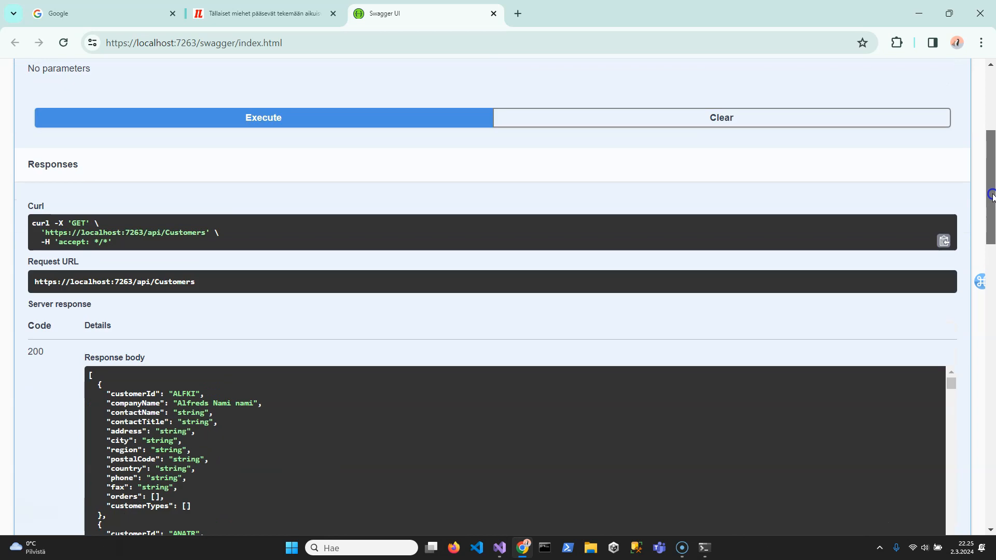
pyautogui.scroll(3)
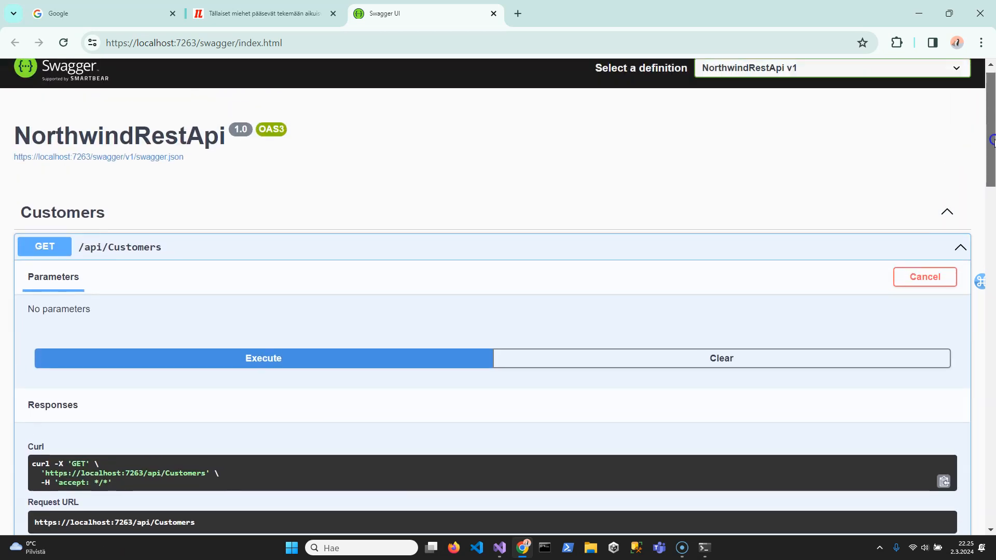
pyautogui.click(262, 358)
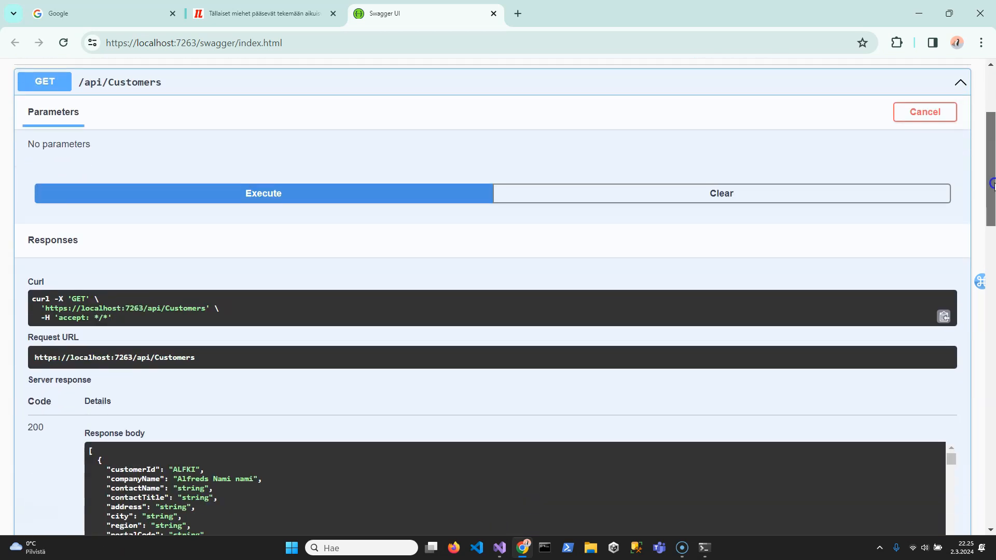
pyautogui.scroll(-3)
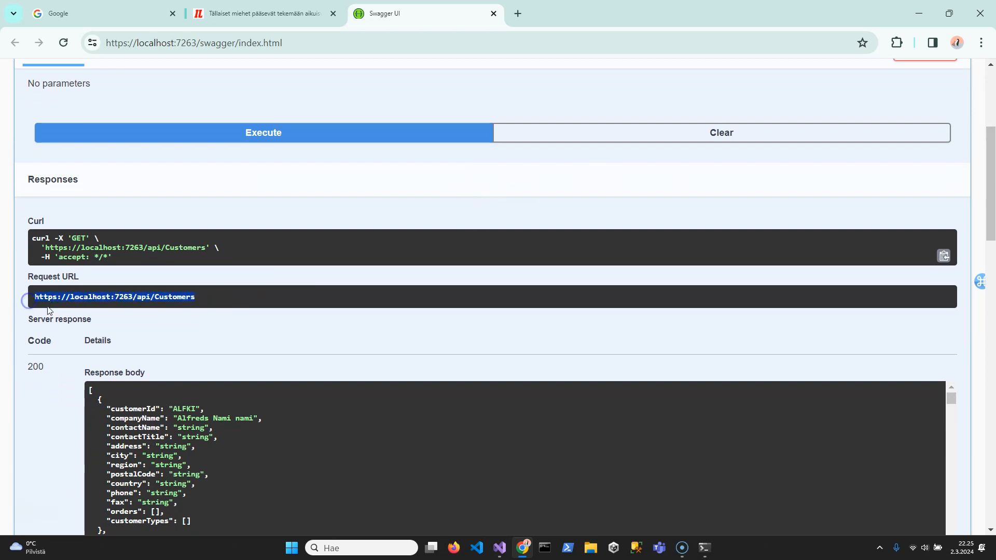
pyautogui.moveTo(111, 295)
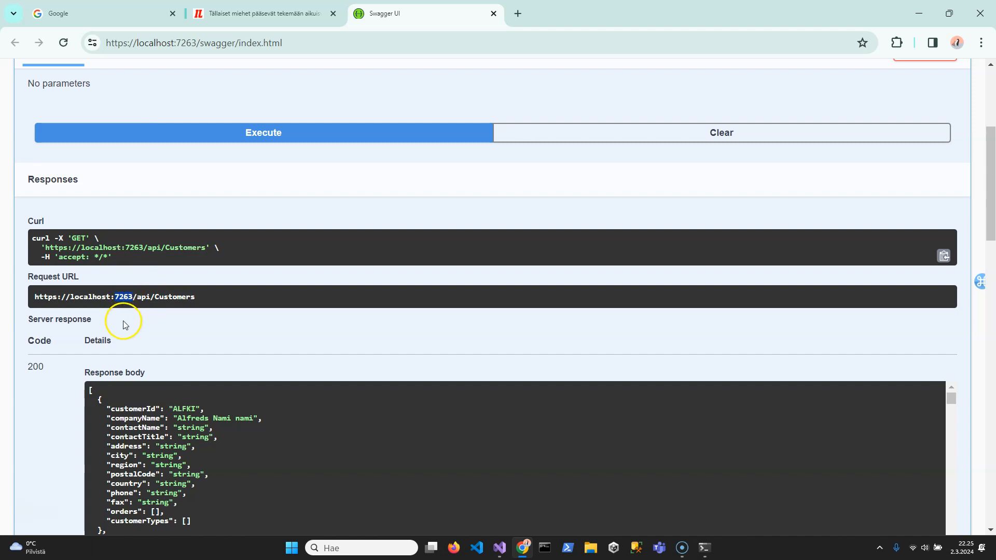
pyautogui.moveTo(148, 296)
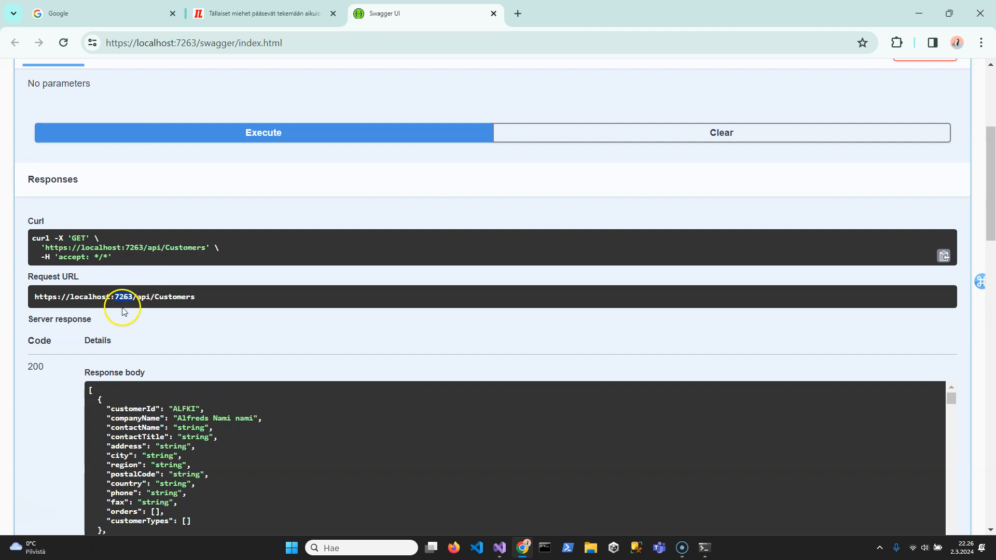
pyautogui.moveTo(169, 294)
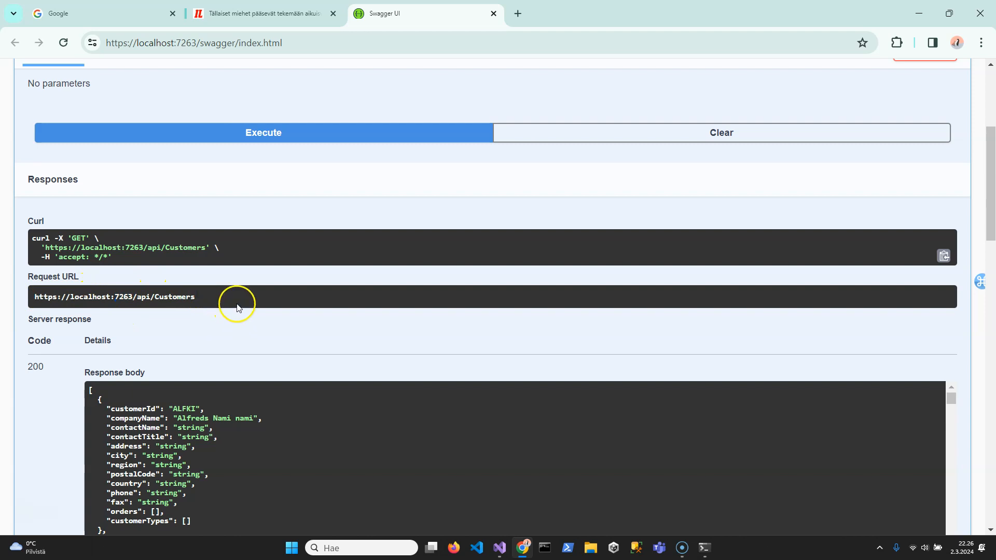
pyautogui.moveTo(209, 291)
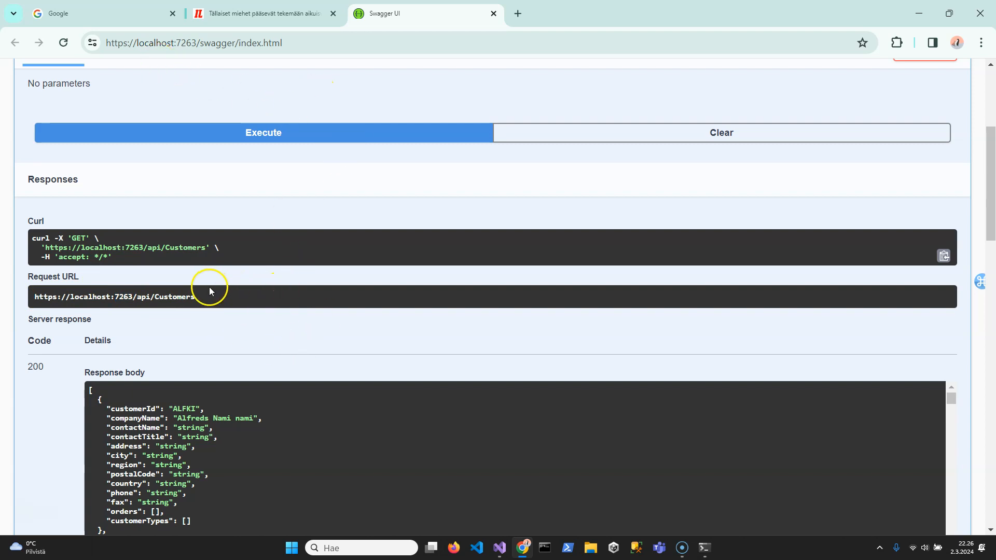
pyautogui.moveTo(204, 305)
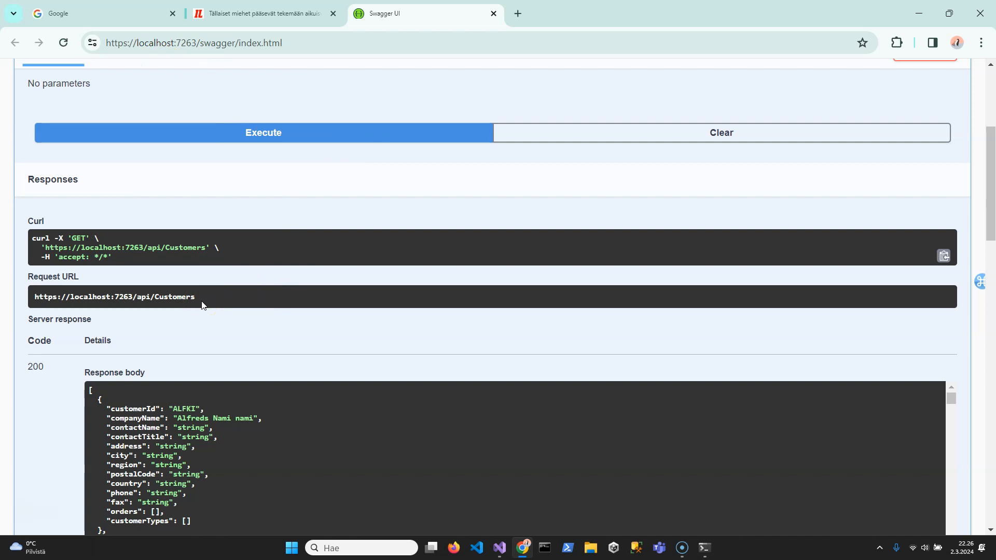
pyautogui.moveTo(427, 389)
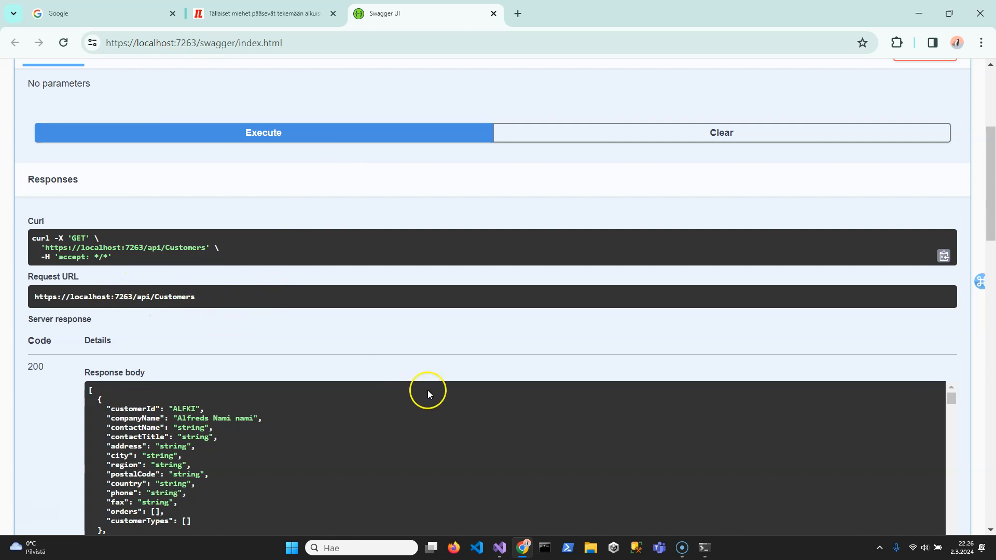
# Open Properties/launchSettings.json and highlight the https localhost:7263 applicationUrl.
pyautogui.click(499, 548)
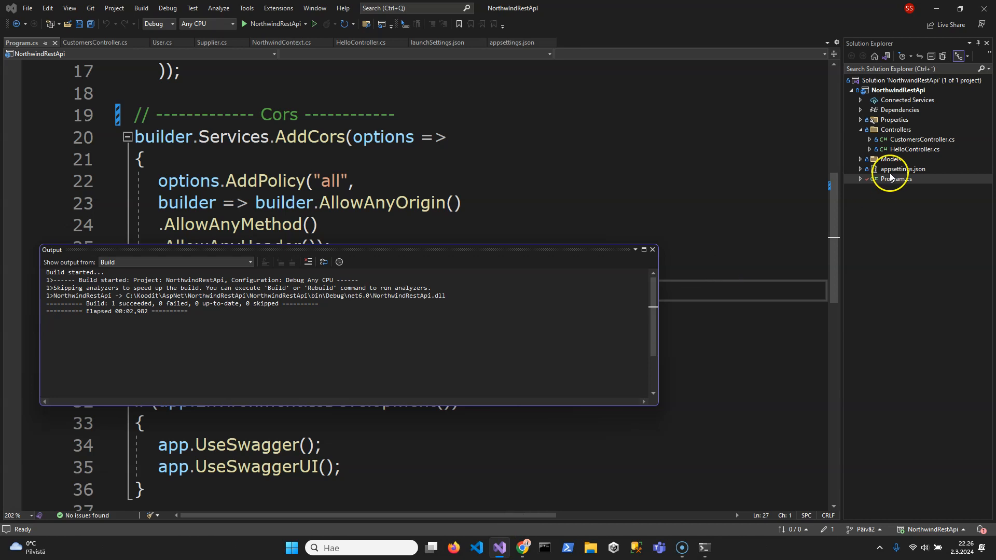
pyautogui.click(652, 248)
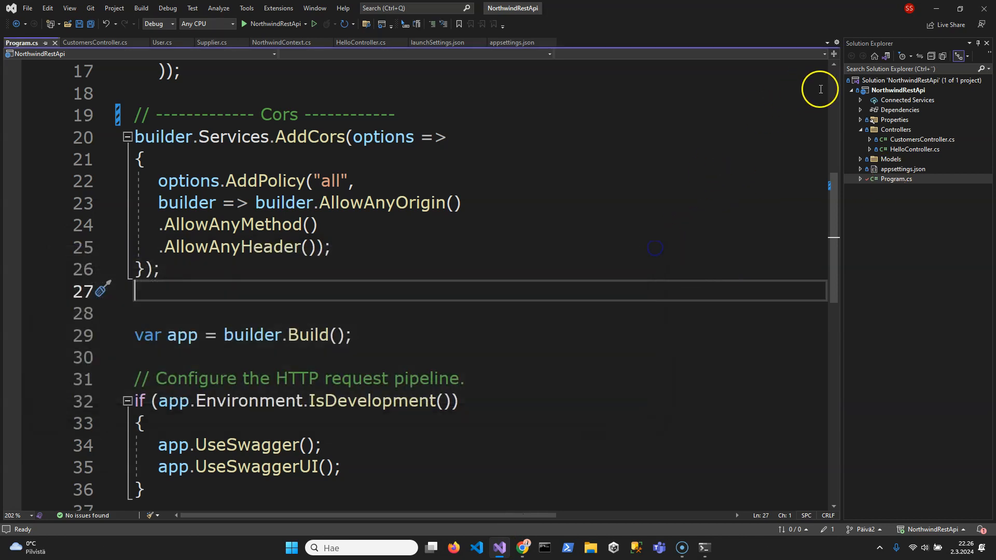
pyautogui.click(861, 119)
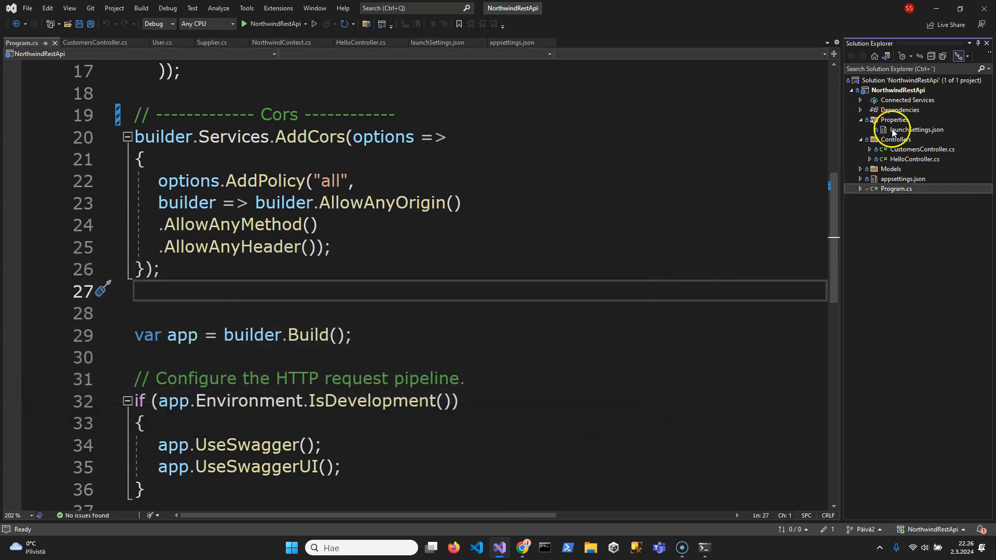
pyautogui.click(916, 130)
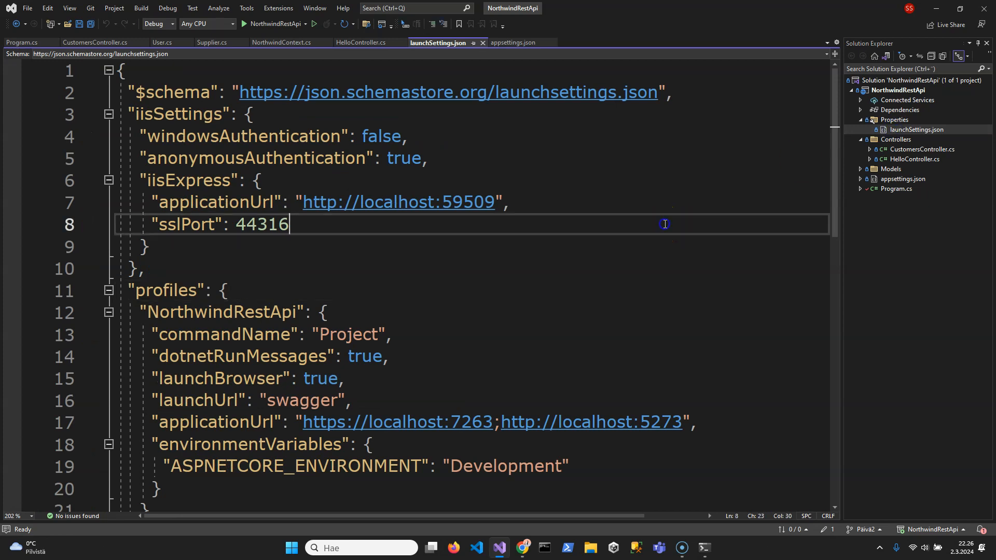
pyautogui.click(494, 422)
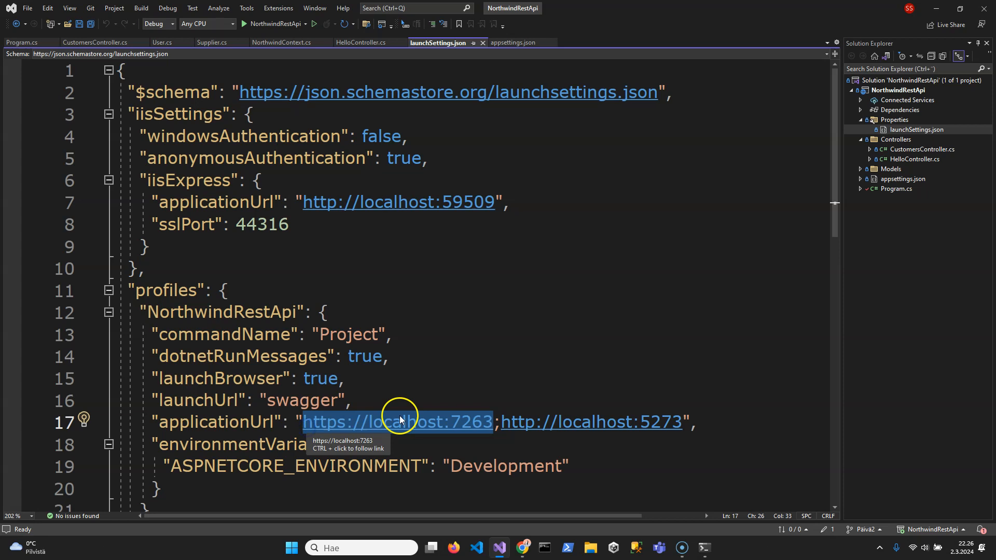
pyautogui.click(386, 356)
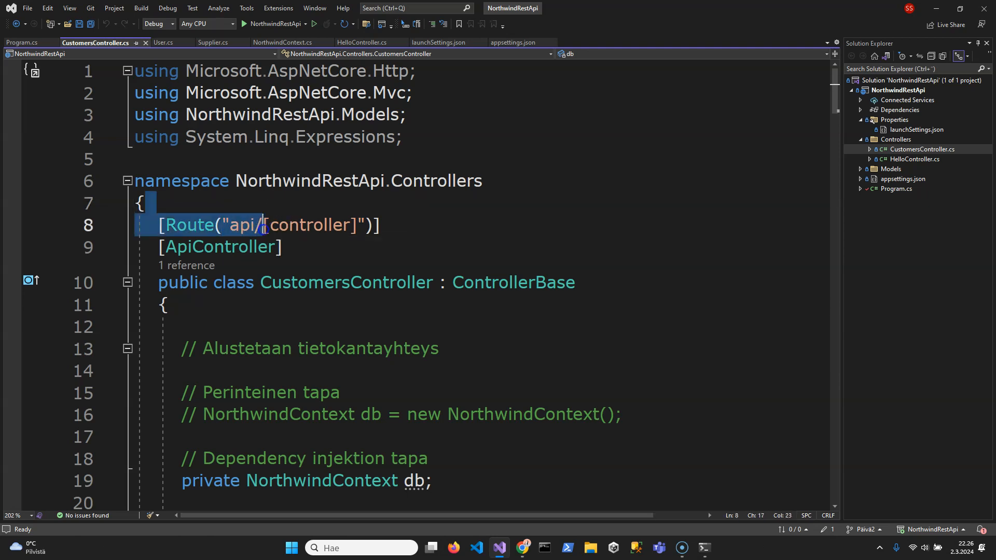
# Show CustomersController.cs's [Route("api/[controller]")] attribute above ApiController.
pyautogui.click(399, 226)
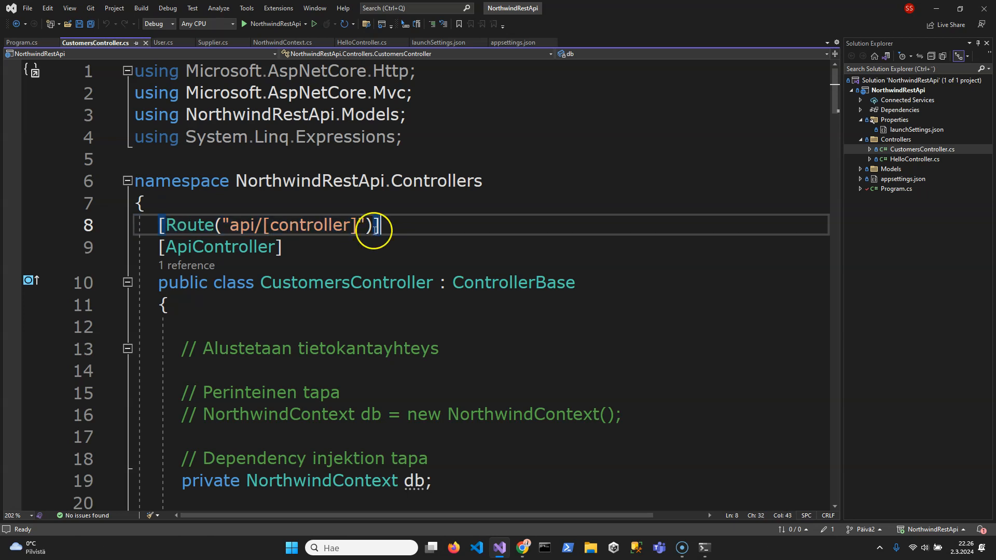
pyautogui.click(283, 247)
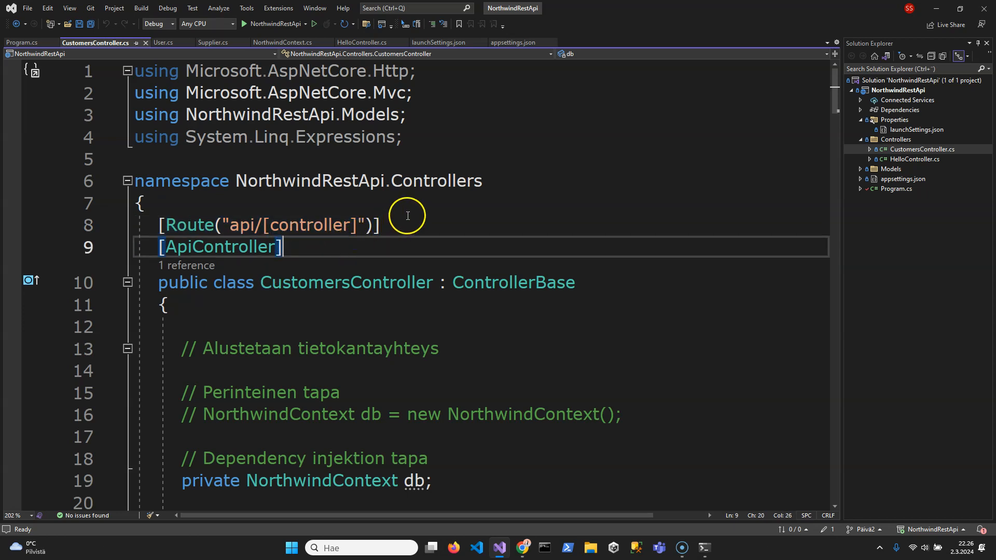
pyautogui.moveTo(407, 215)
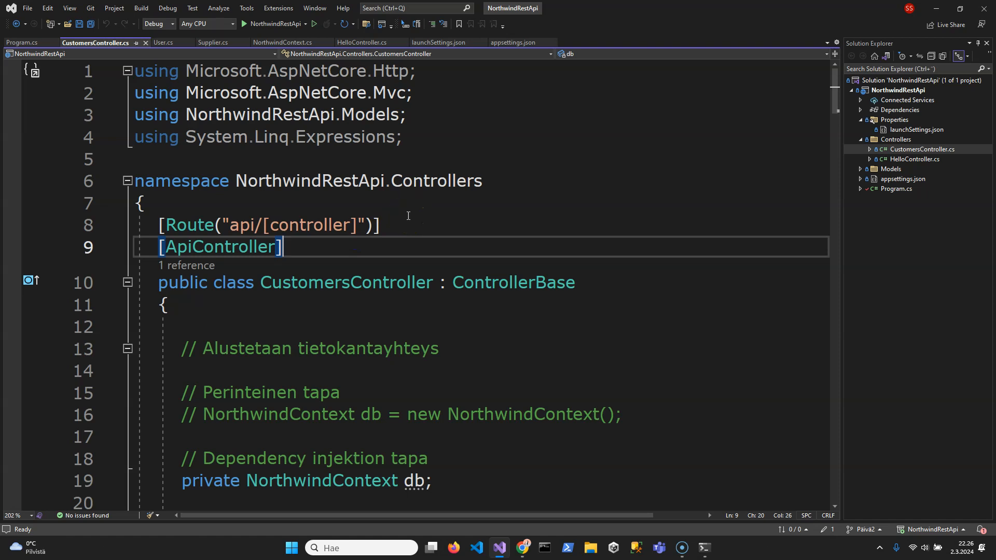